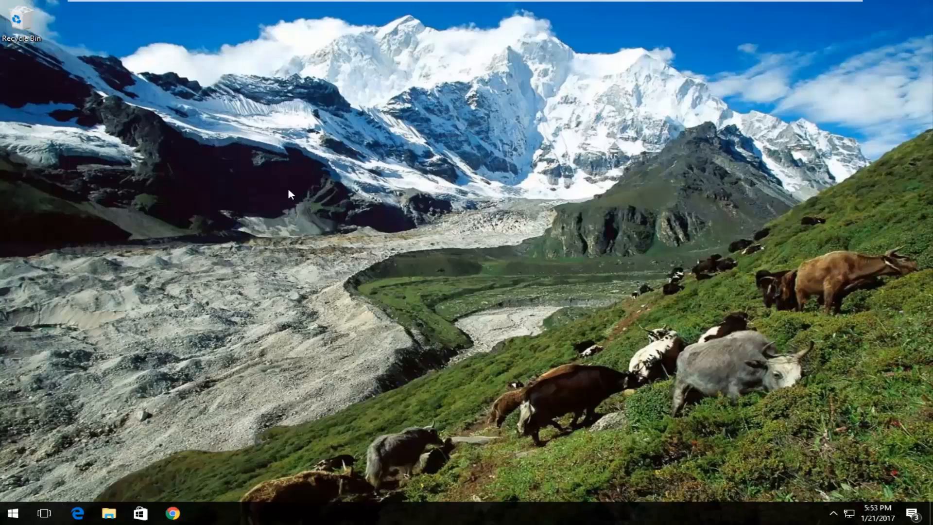
mouse_move(142, 399)
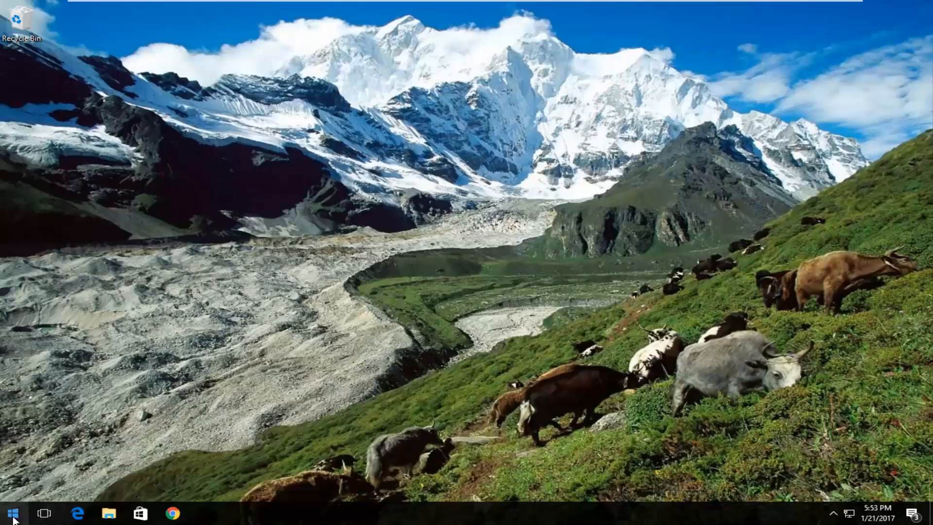
Step: Launch Command Prompt (Admin) from the Start button's context menu, triggering the UAC prompt
right_click(11, 513)
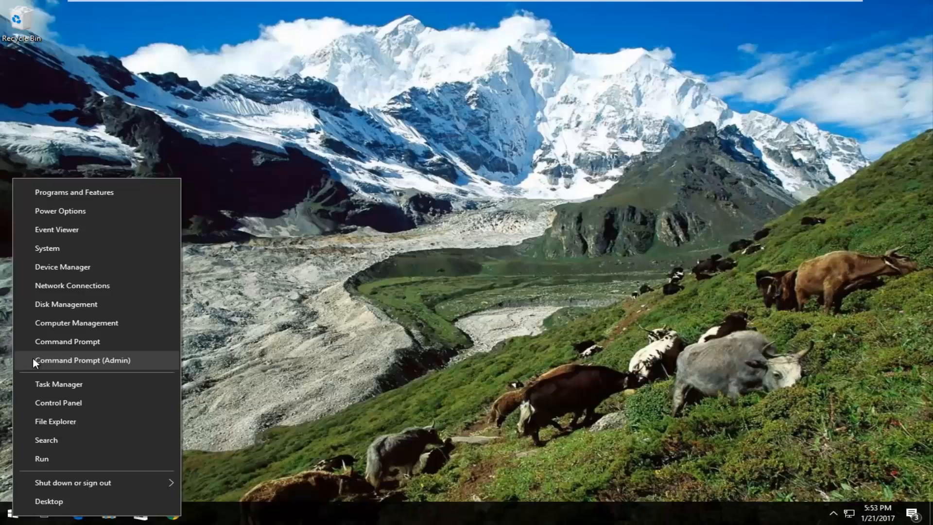
mouse_move(82, 365)
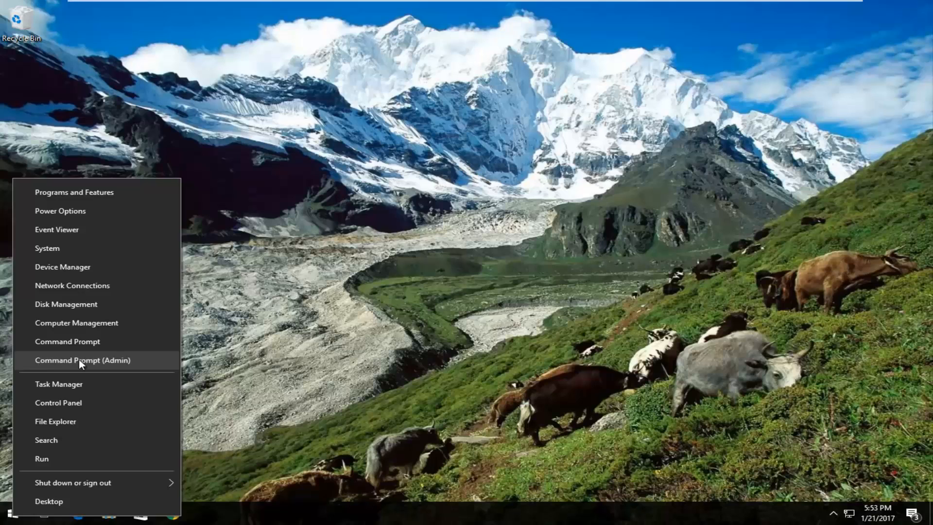
left_click(82, 359)
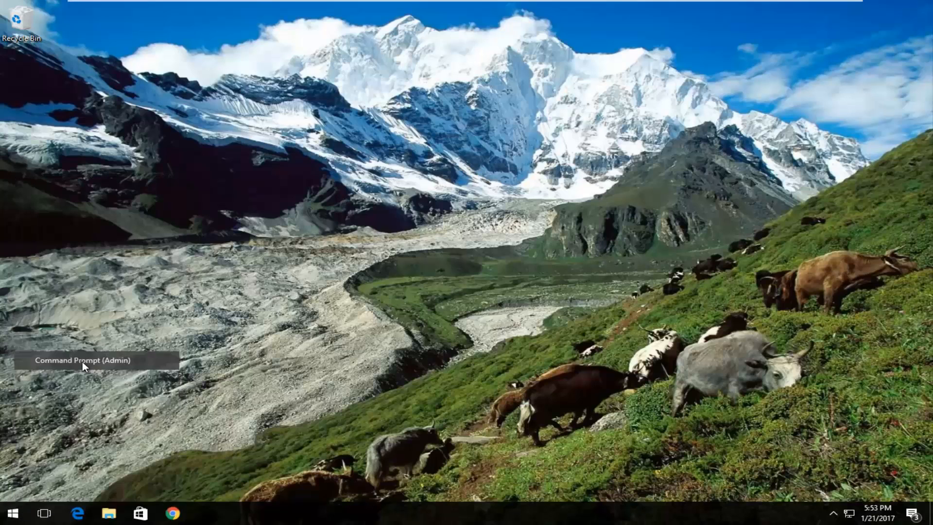
left_click(82, 359)
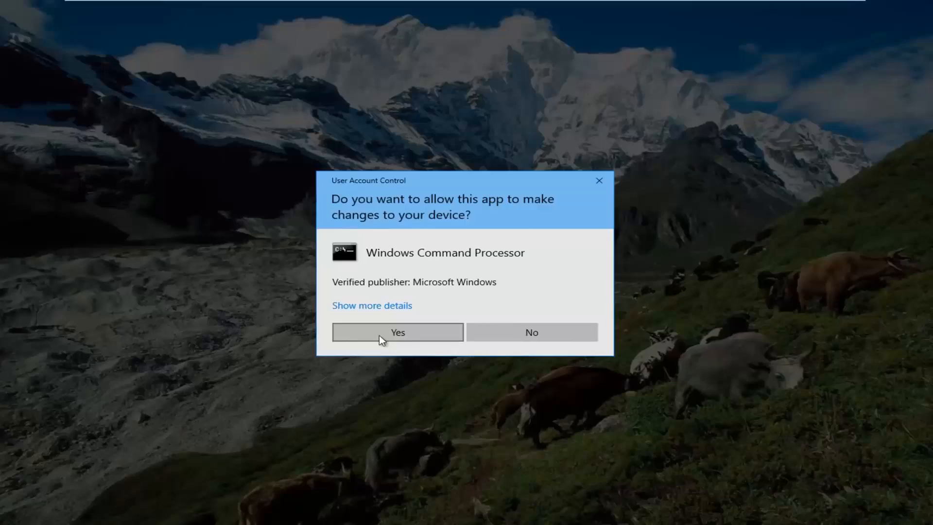
Step: Approve UAC and run 'bcdedit /set IncreaseUserVA 2800' in the elevated prompt
left_click(396, 333)
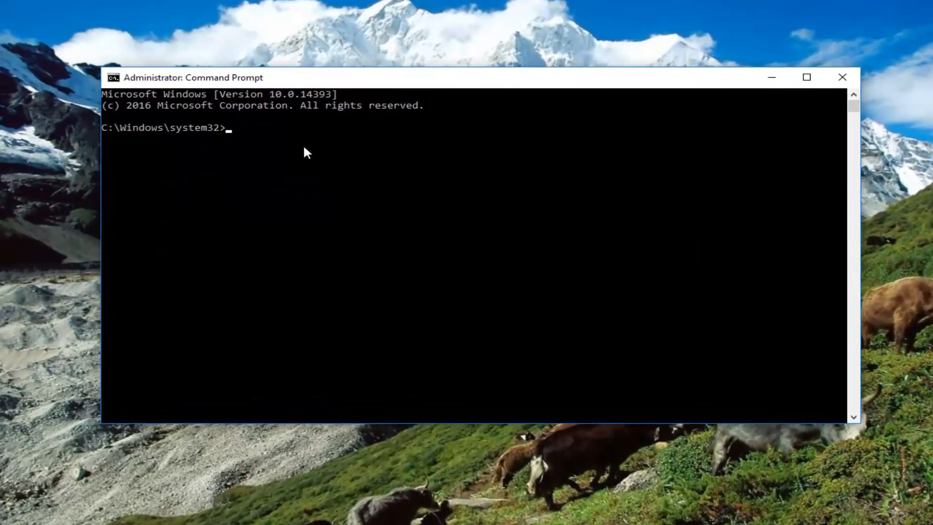
type("bcd")
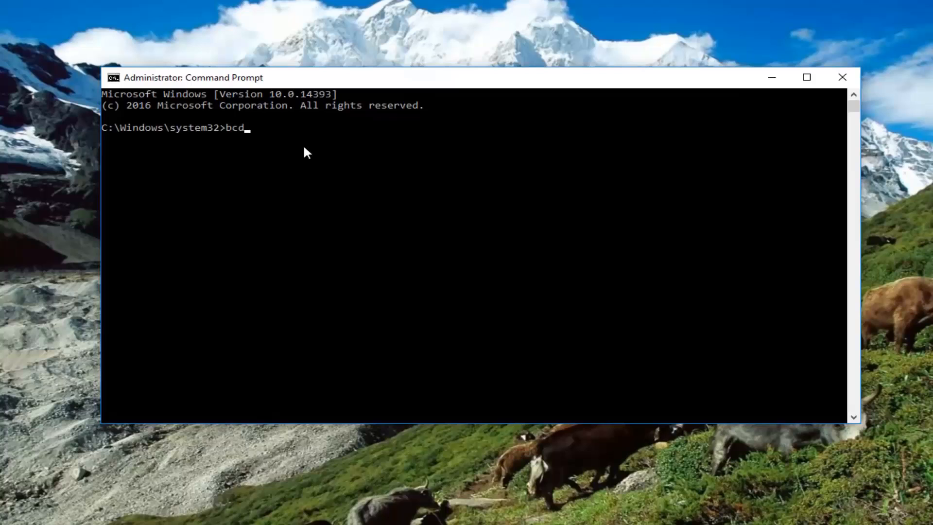
type("edit")
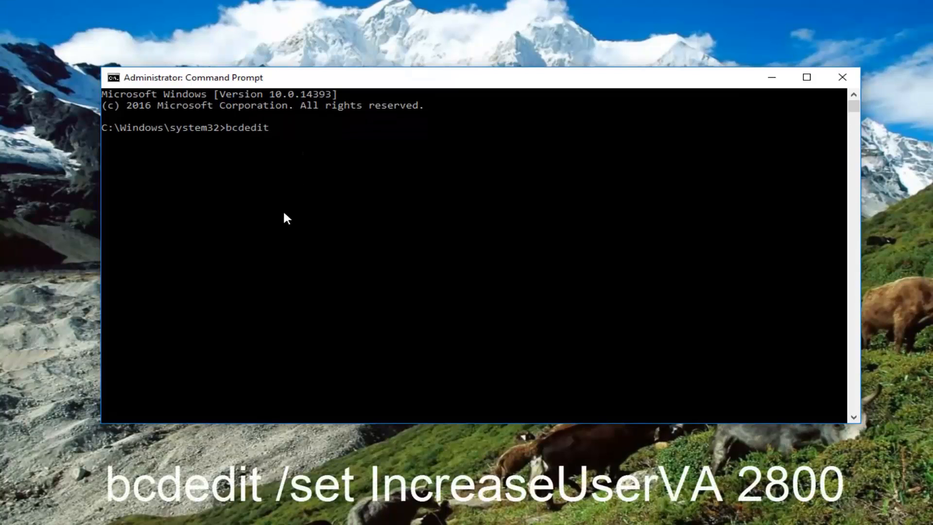
type("/")
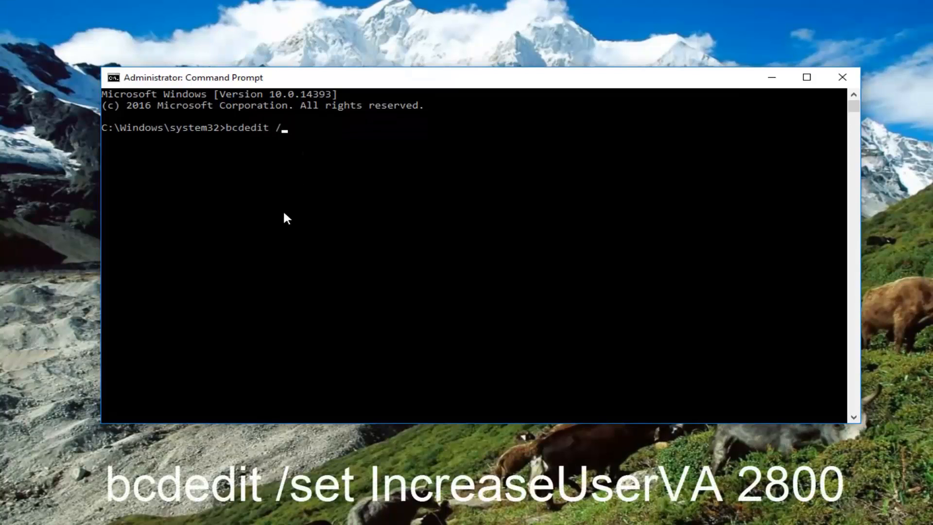
type("set")
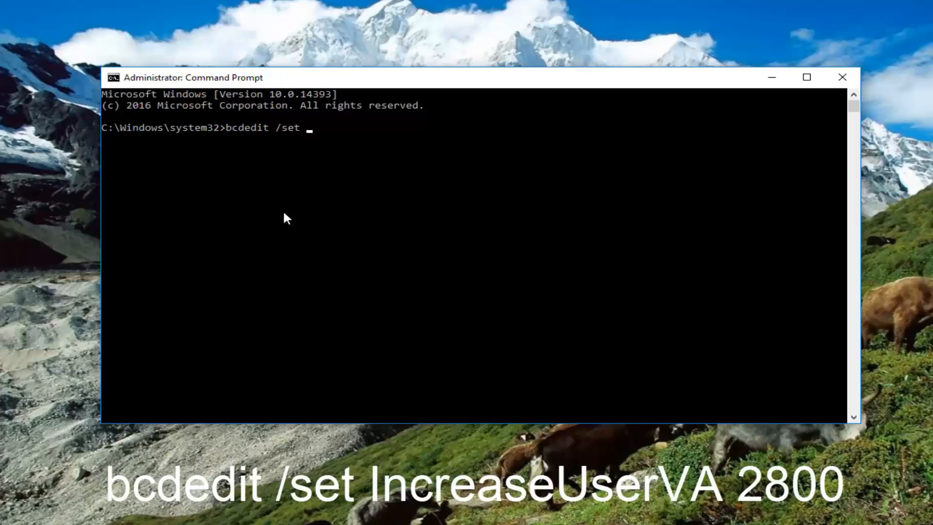
type("Increas")
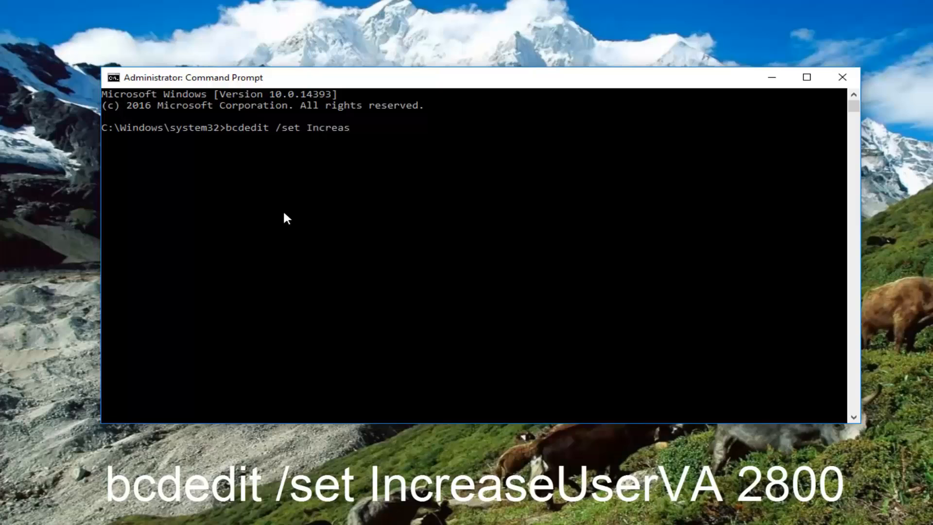
type("eUser")
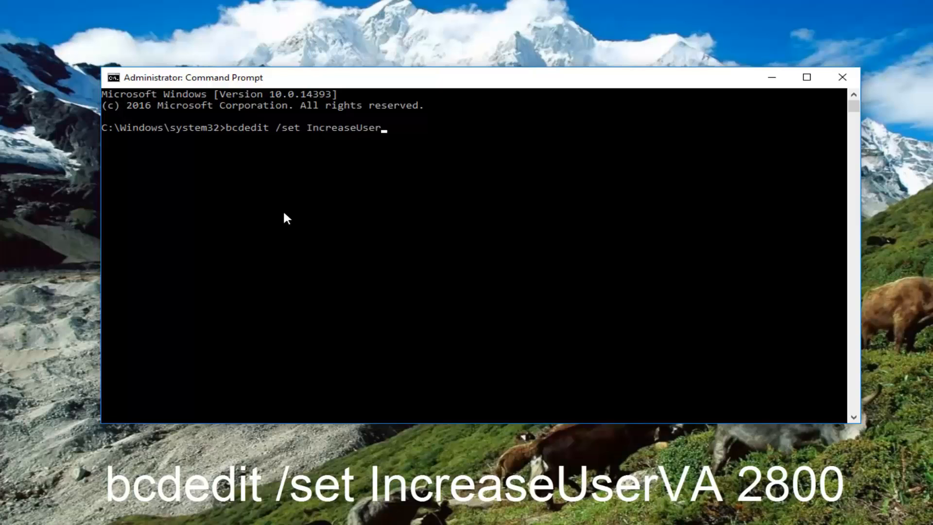
type("VA")
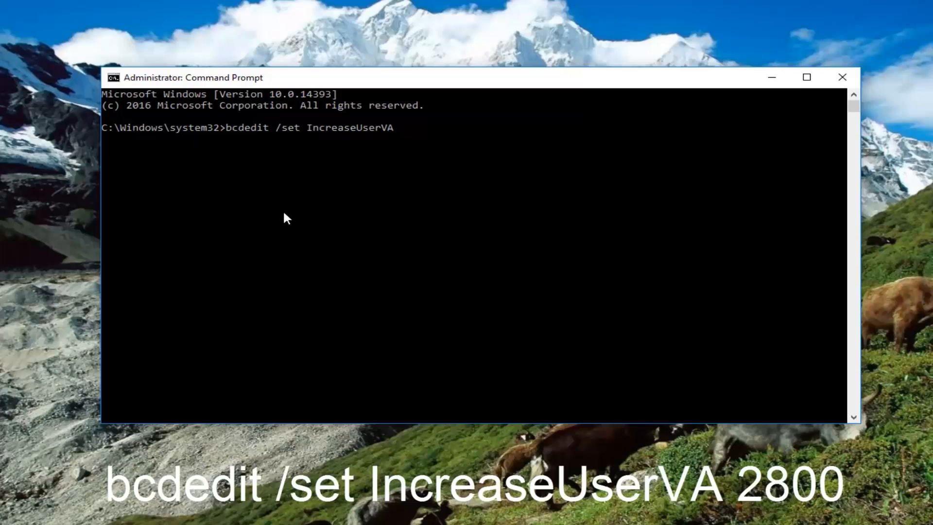
type("280")
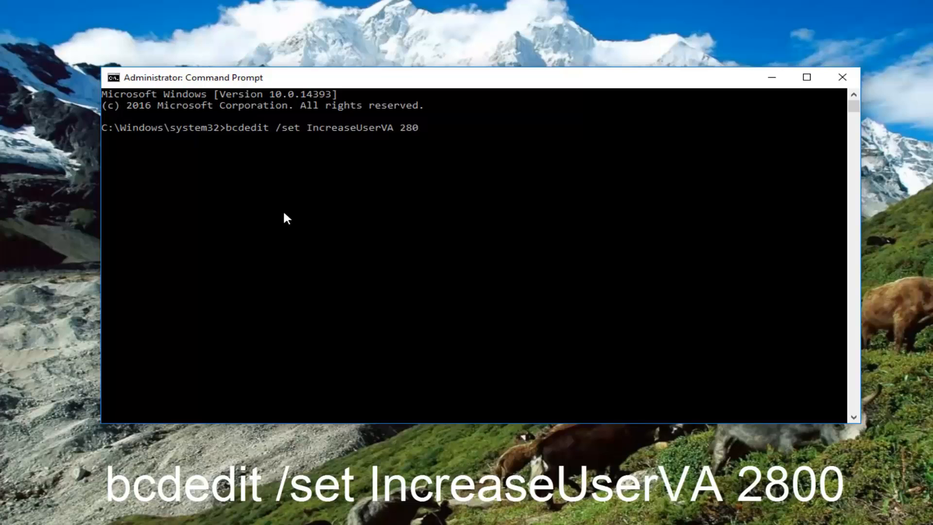
type("0")
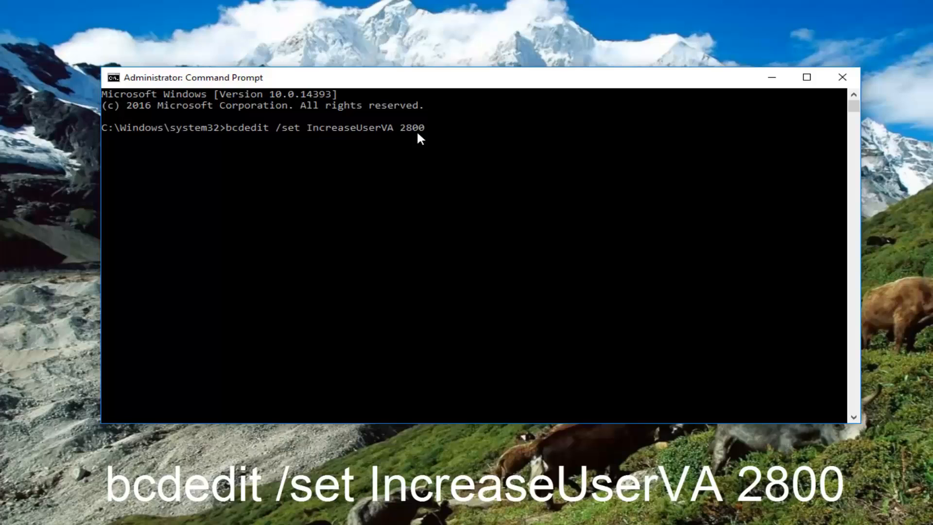
mouse_move(200, 151)
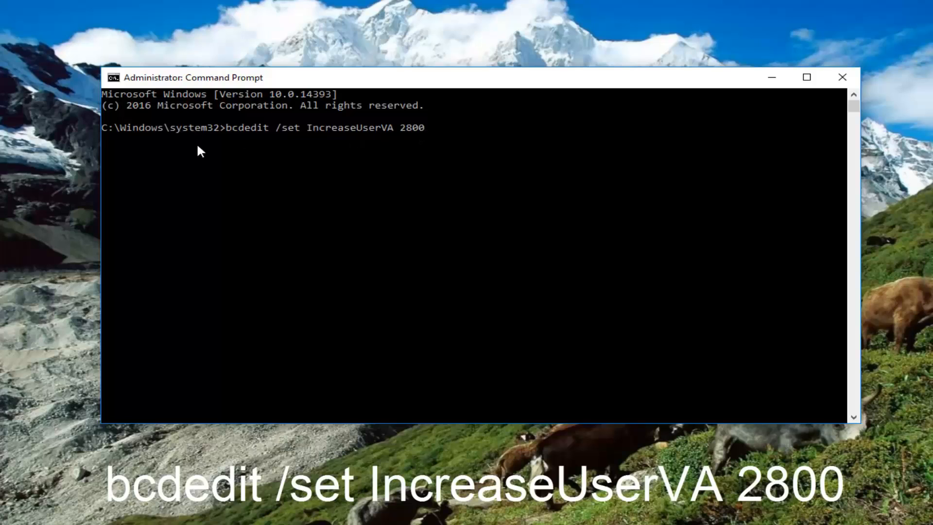
mouse_move(256, 143)
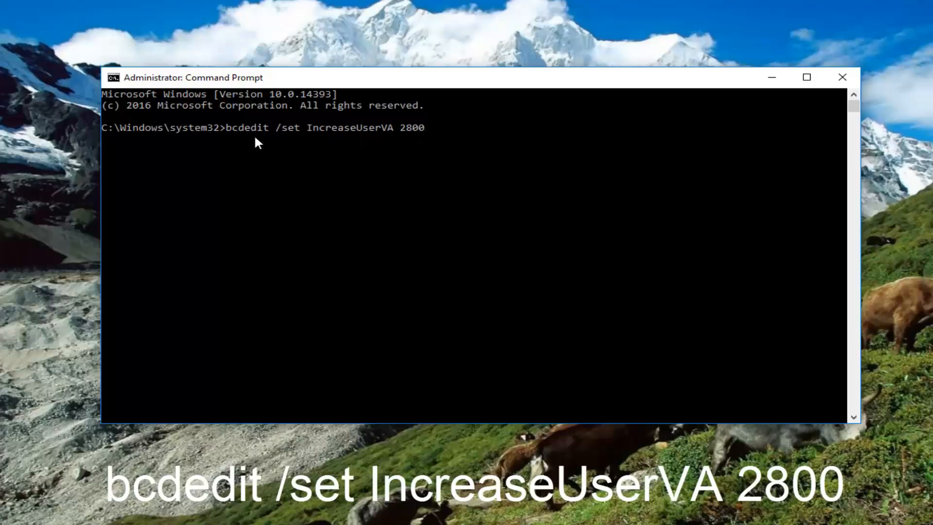
mouse_move(285, 145)
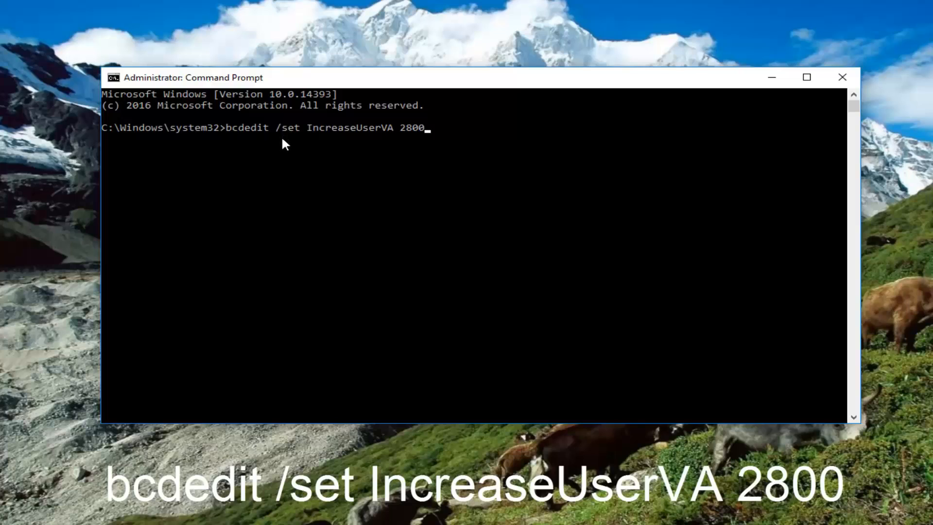
mouse_move(343, 147)
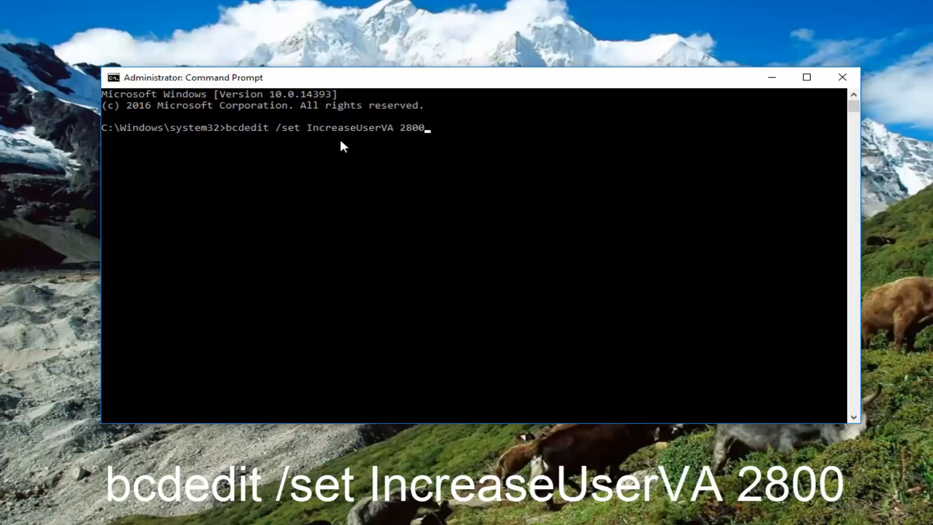
mouse_move(406, 142)
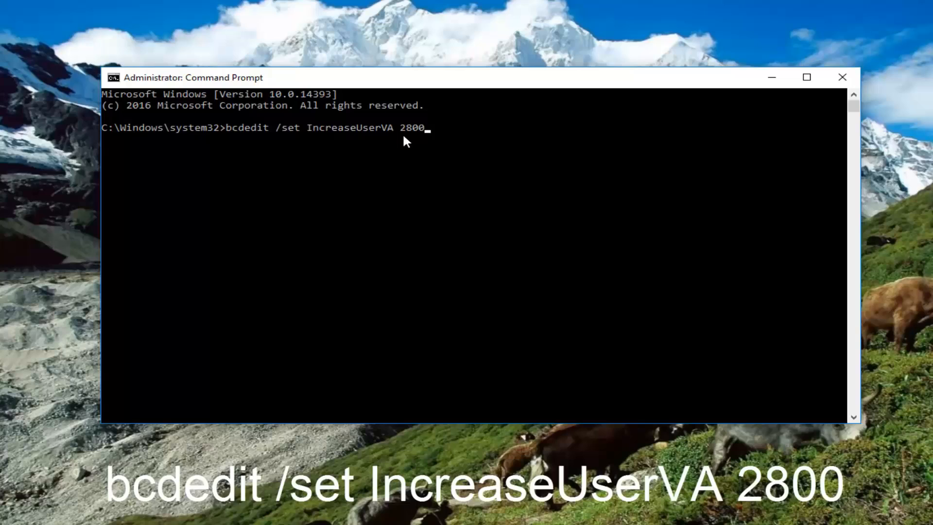
mouse_move(513, 248)
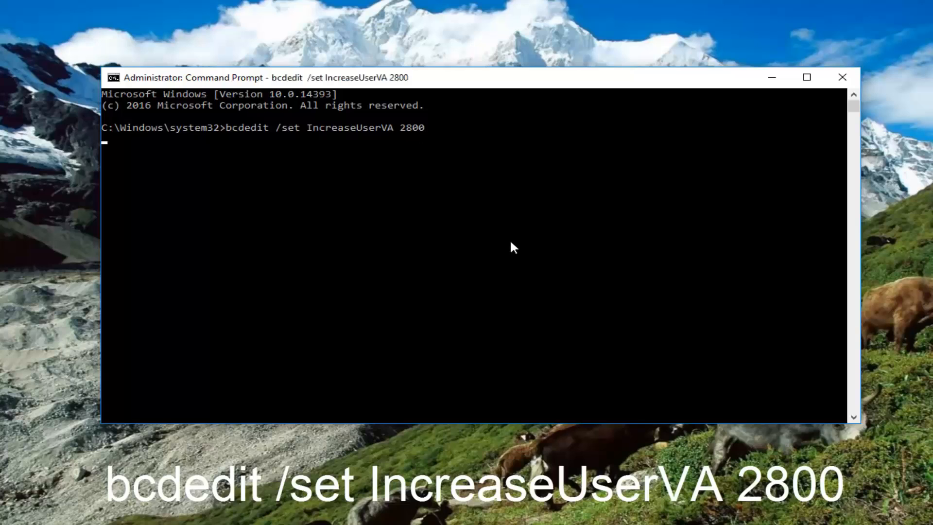
key("enter")
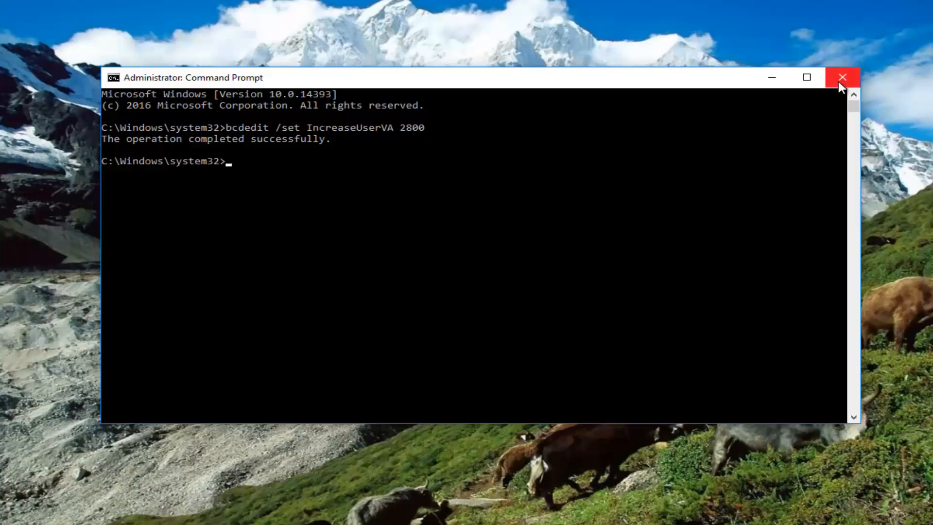
Step: Close the Command Prompt window after the success message
left_click(842, 78)
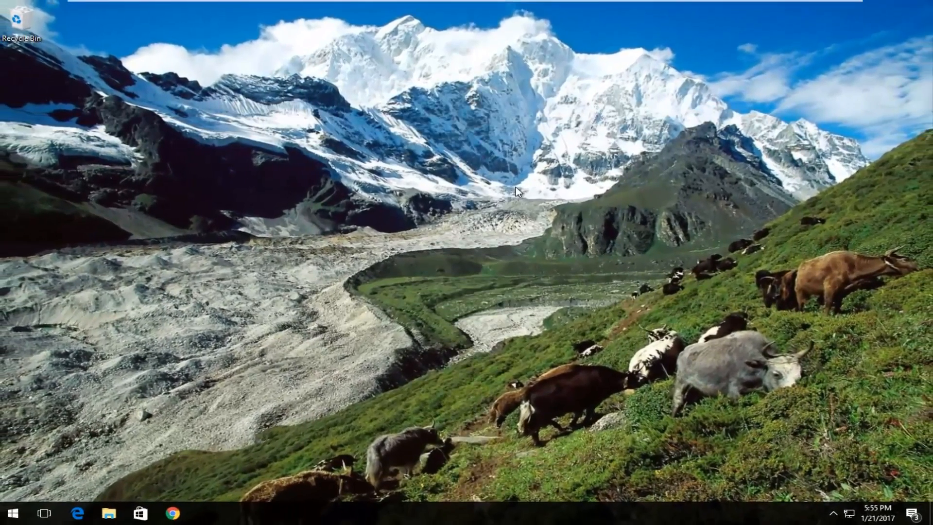